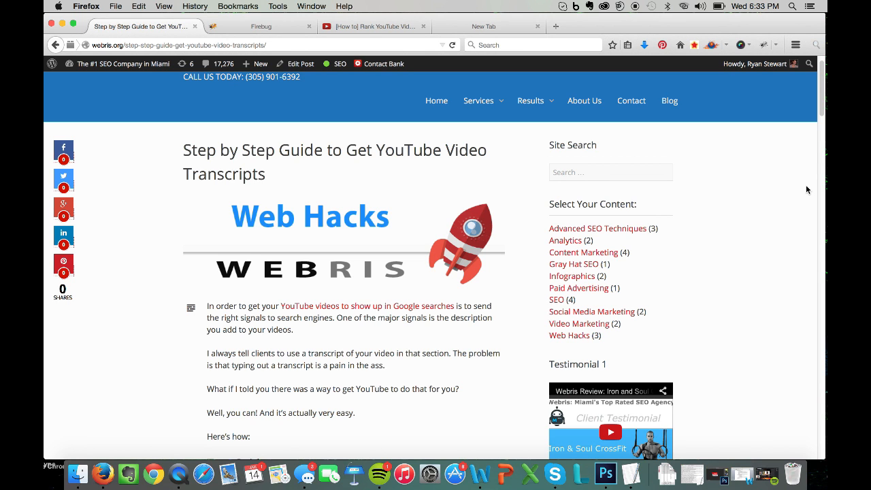
# Step: Show the 'How to Rank YouTube Videos' page with its description visible below the player
pyautogui.click(375, 26)
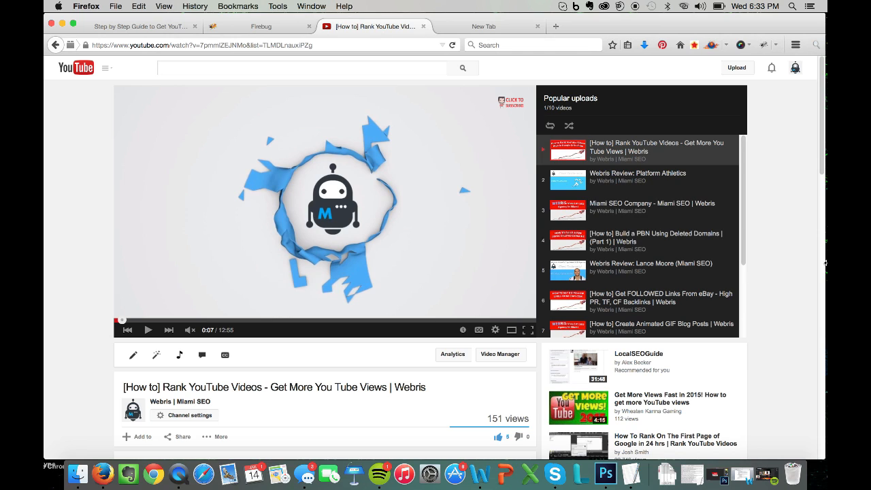
pyautogui.moveTo(799, 220)
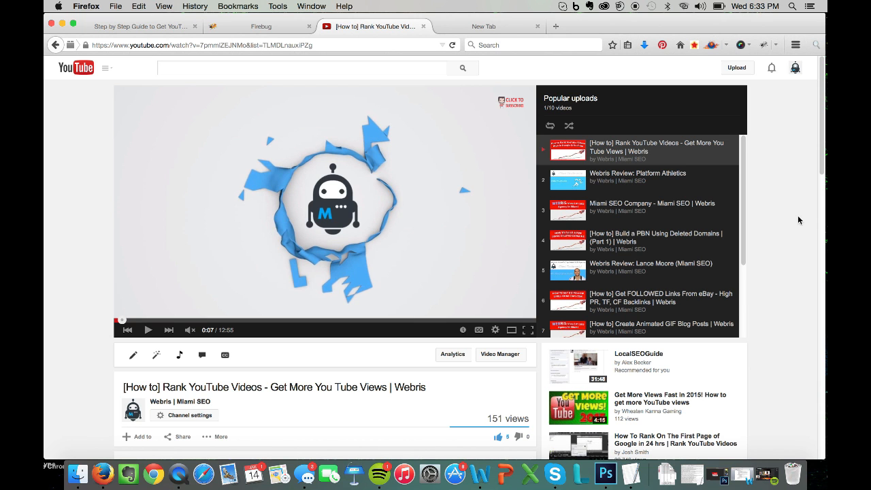
pyautogui.scroll(-3)
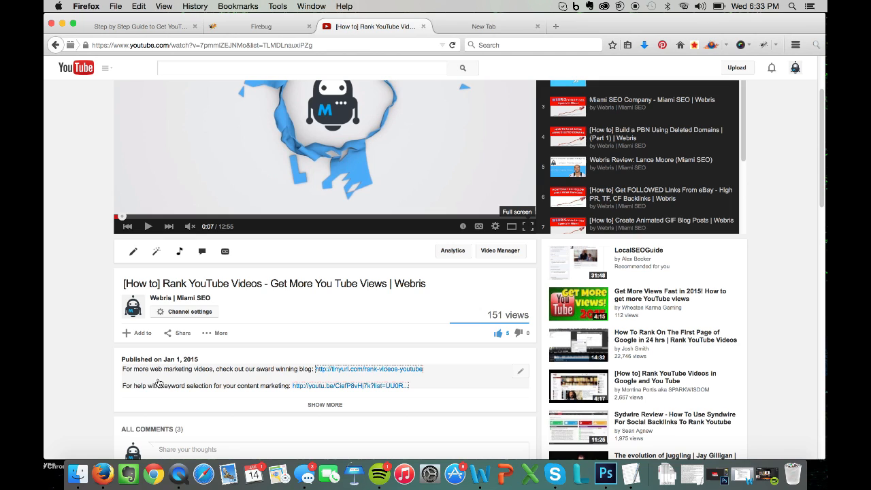
pyautogui.moveTo(81, 365)
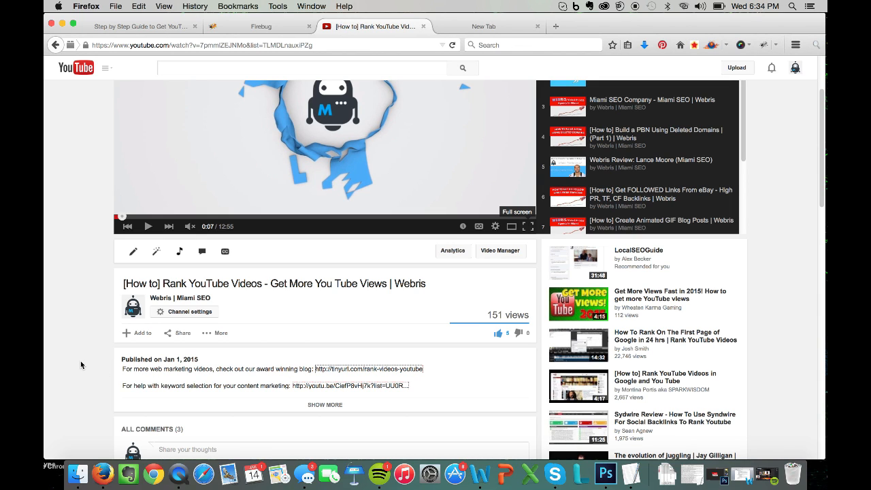
pyautogui.moveTo(55, 322)
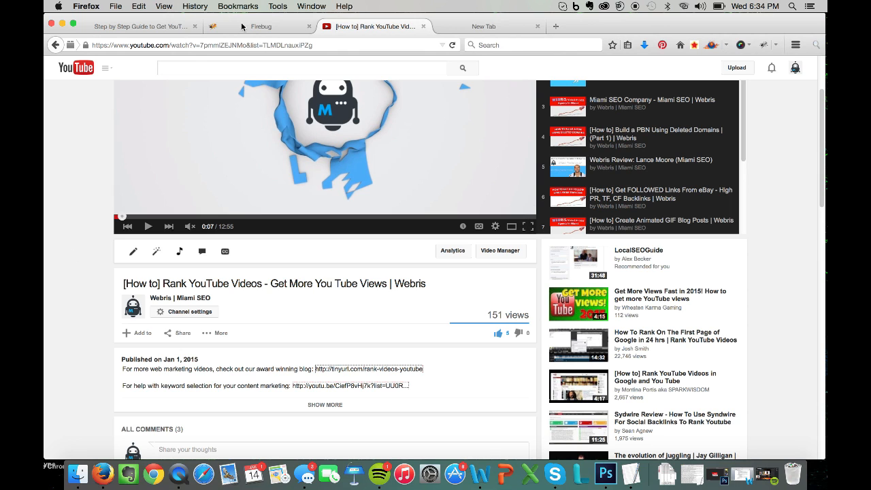
# Step: Show the getfirebug.com homepage with its Install Firebug button
pyautogui.click(262, 26)
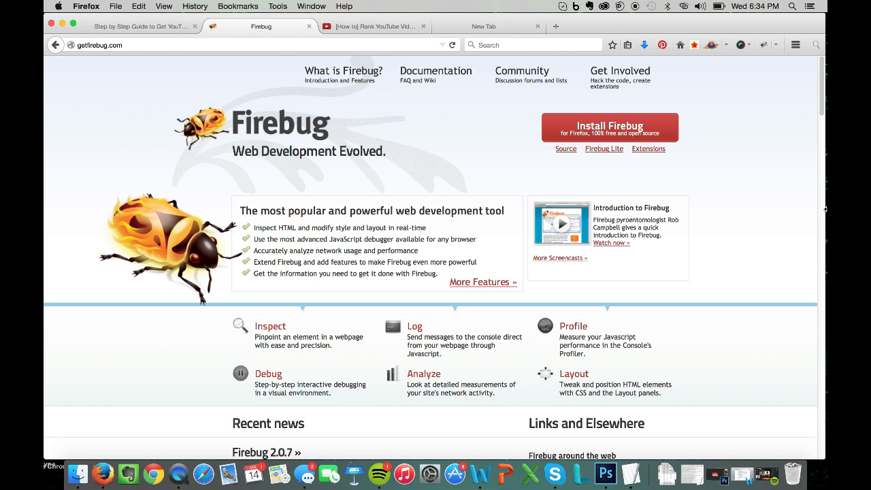
pyautogui.moveTo(800, 196)
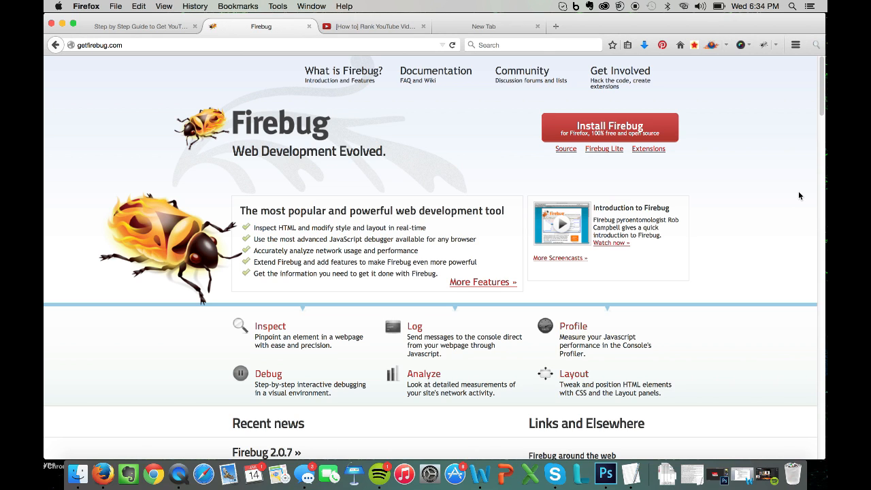
pyautogui.moveTo(758, 149)
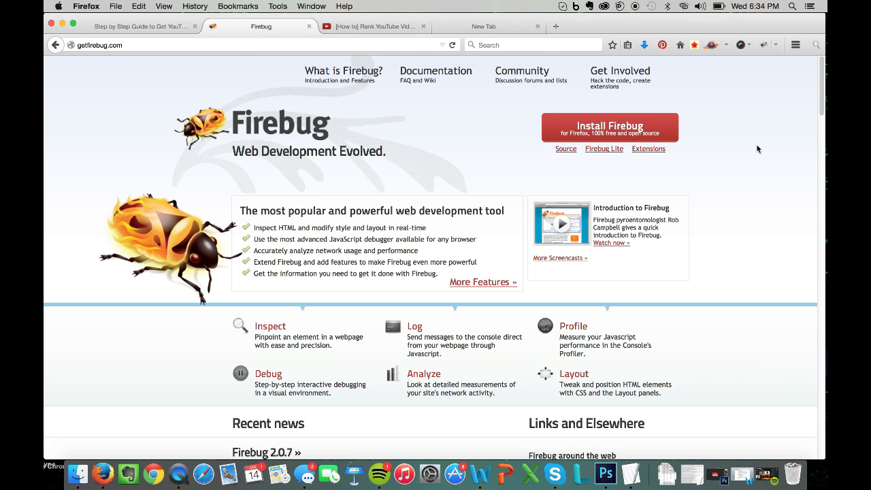
pyautogui.moveTo(614, 146)
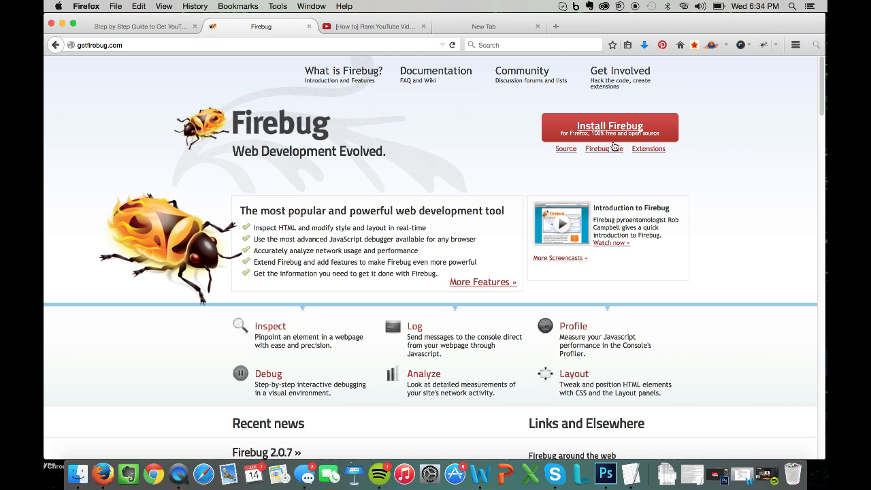
pyautogui.moveTo(389, 199)
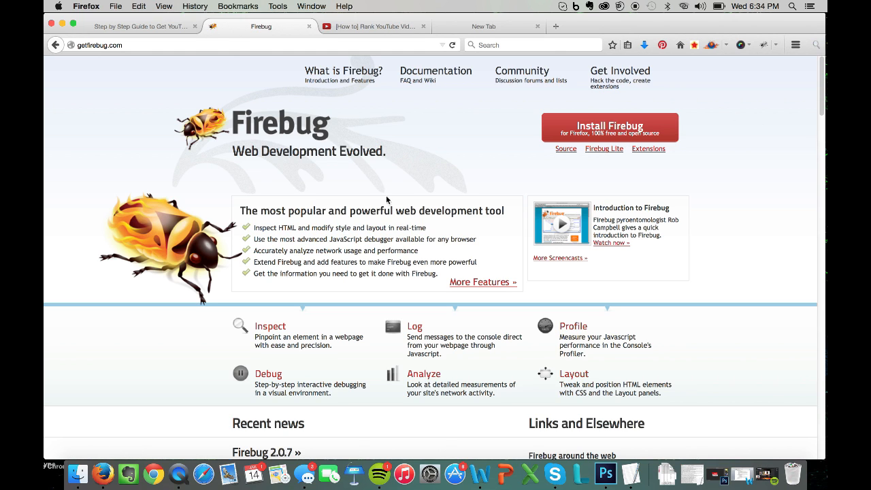
pyautogui.moveTo(384, 41)
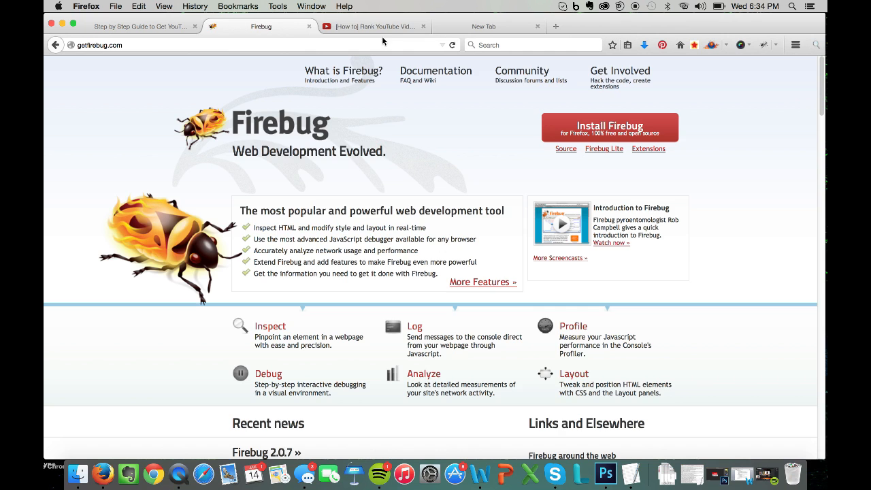
# Step: Return to the YouTube video and reveal the Open Firebug option under Tools > Web Developer
pyautogui.click(376, 26)
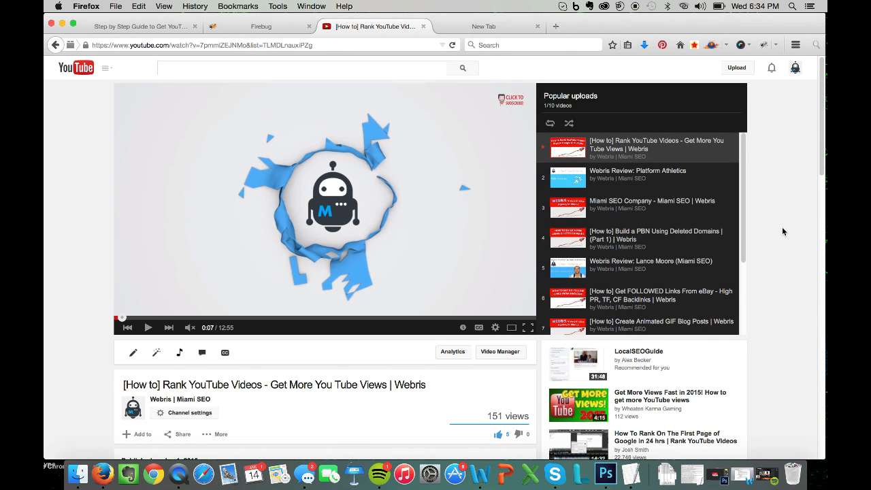
pyautogui.moveTo(800, 253)
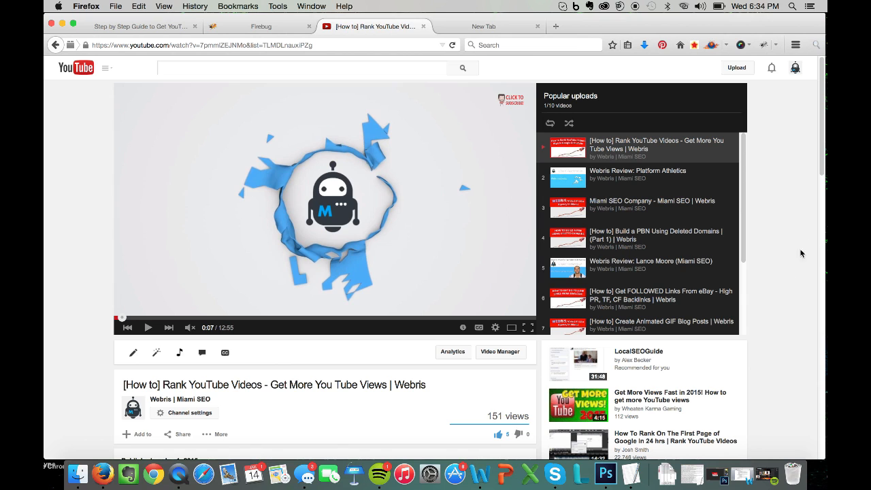
pyautogui.click(274, 5)
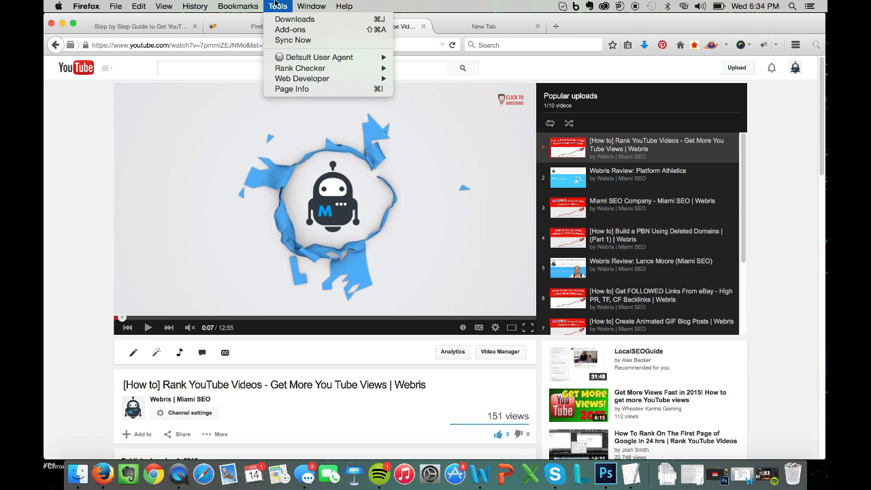
pyautogui.moveTo(311, 87)
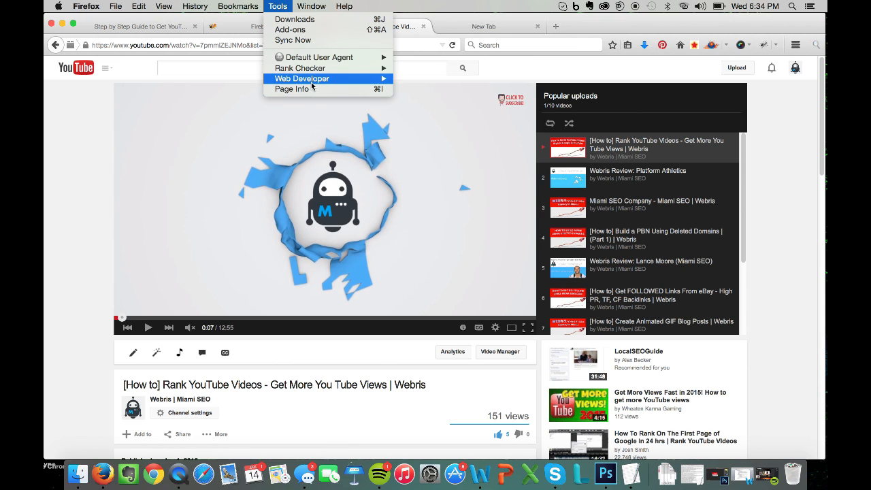
pyautogui.moveTo(302, 77)
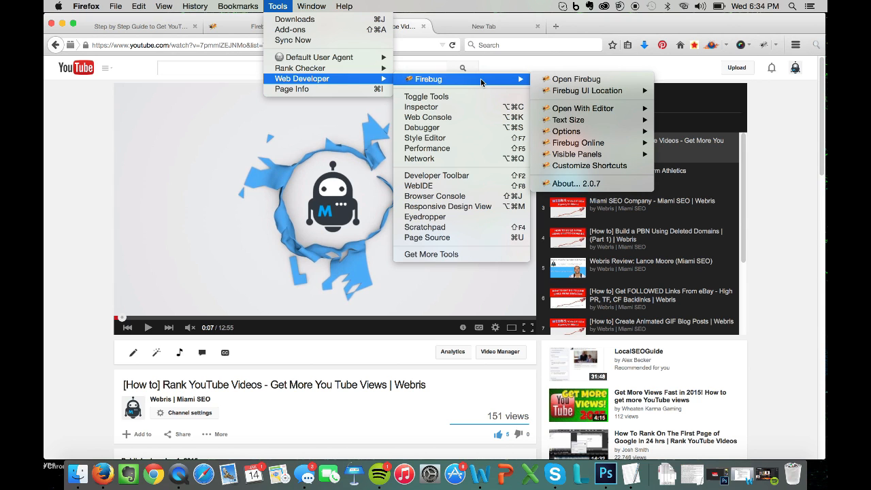
pyautogui.moveTo(583, 79)
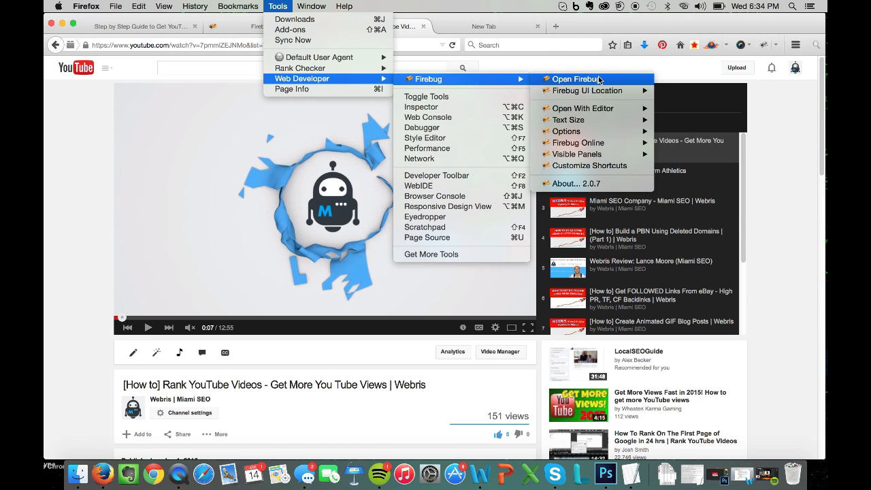
# Step: Launch Firebug's Net panel under the video and turn on its Subtitles/CC captions
pyautogui.click(582, 79)
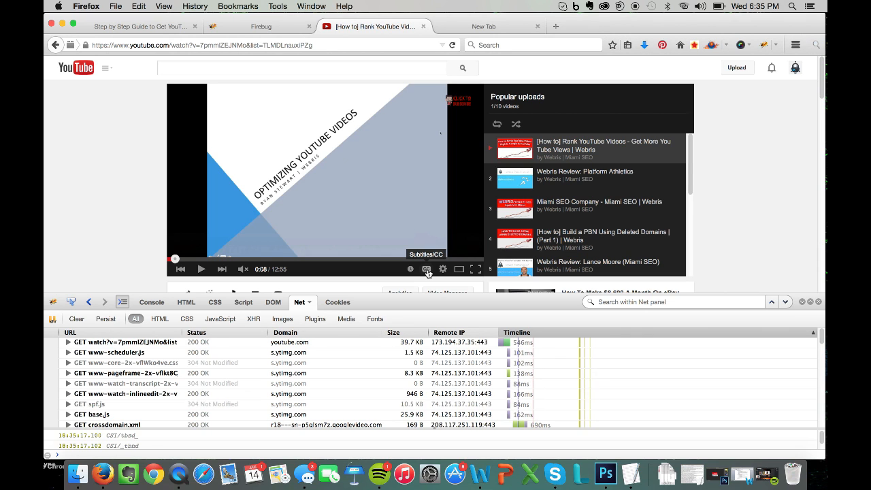
pyautogui.click(426, 270)
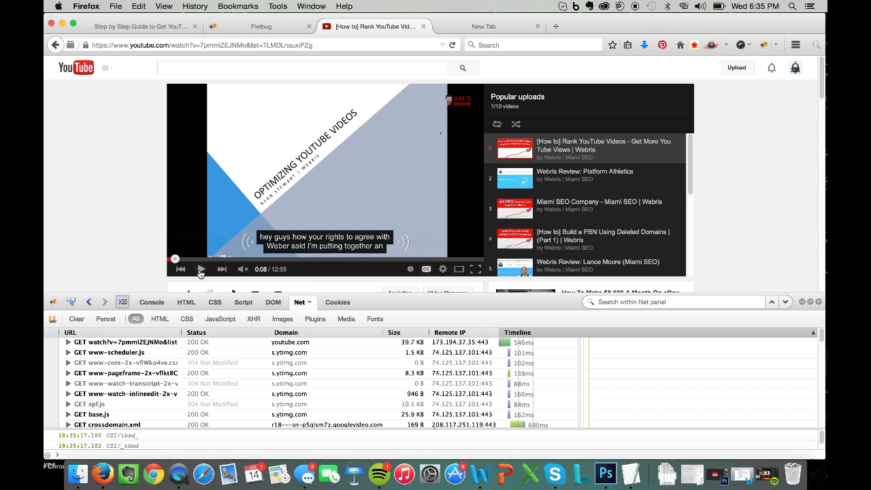
# Step: Filter the Net requests by 'timedtext' and bring up the context menu on the GET timedtext request
pyautogui.click(674, 302)
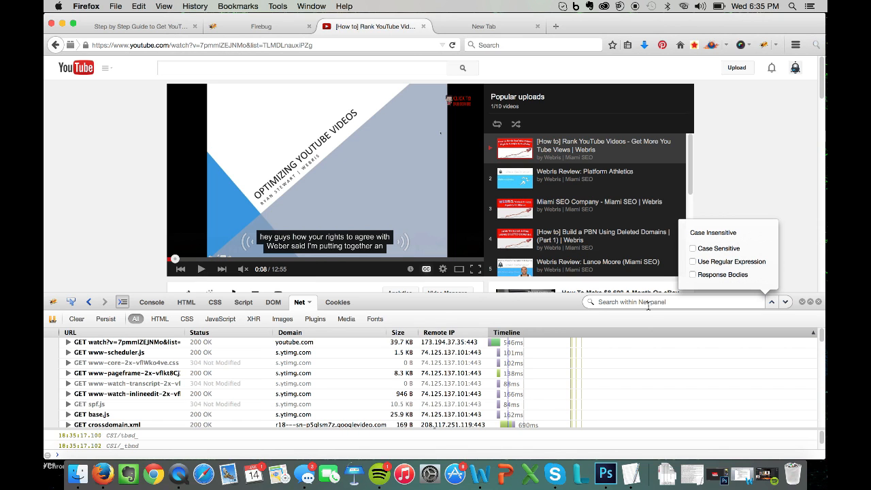
pyautogui.write('timedtext')
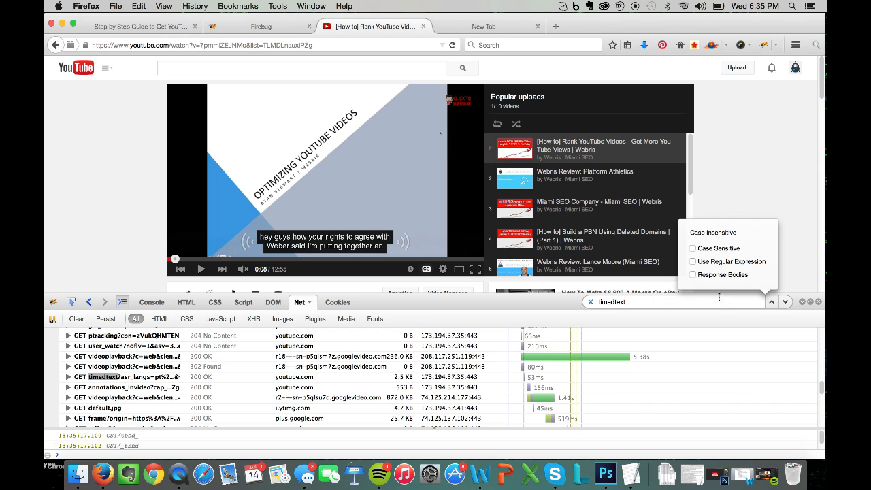
pyautogui.moveTo(785, 302)
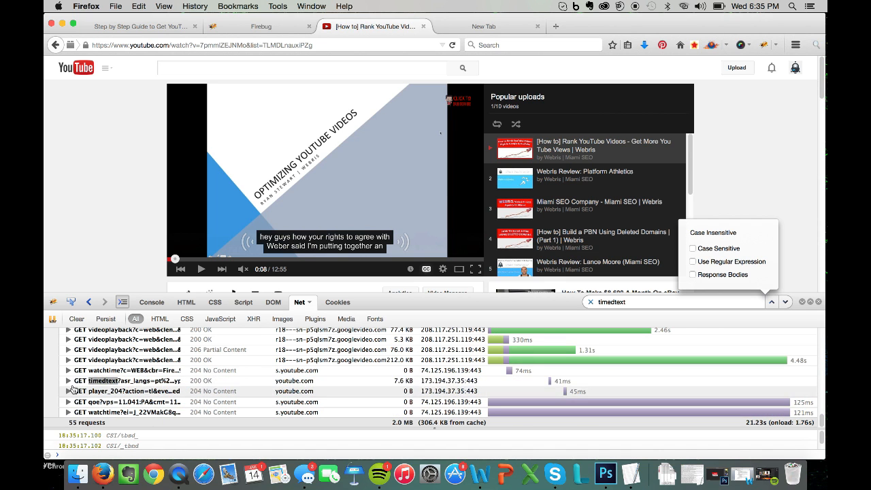
pyautogui.rightClick(125, 381)
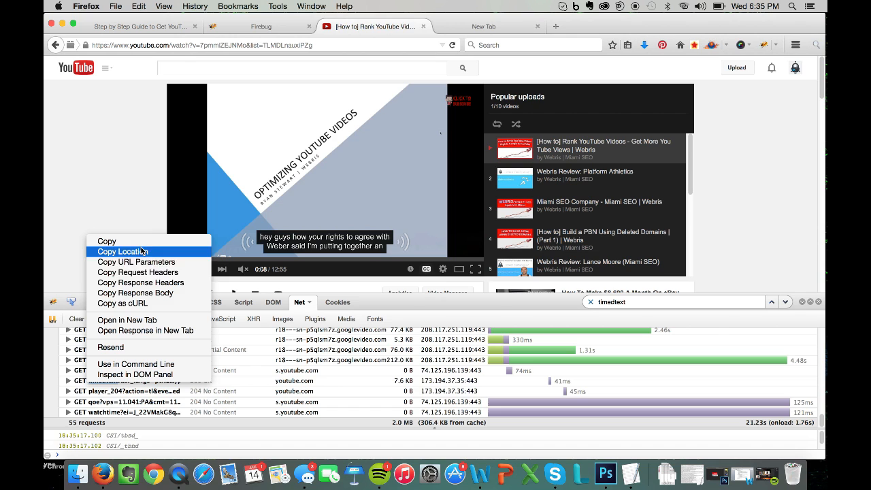
# Step: Open the timedtext XML transcript in a new tab and scroll through its caption lines
pyautogui.click(127, 319)
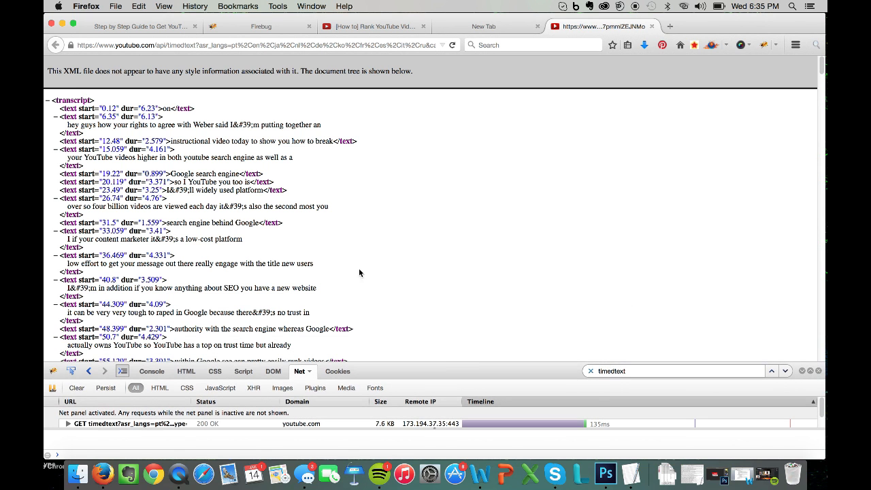
pyautogui.moveTo(294, 110)
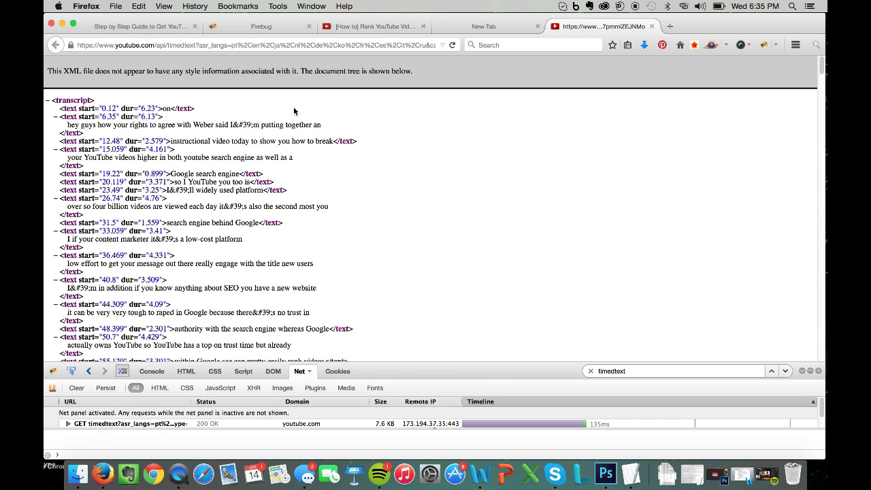
pyautogui.moveTo(265, 120)
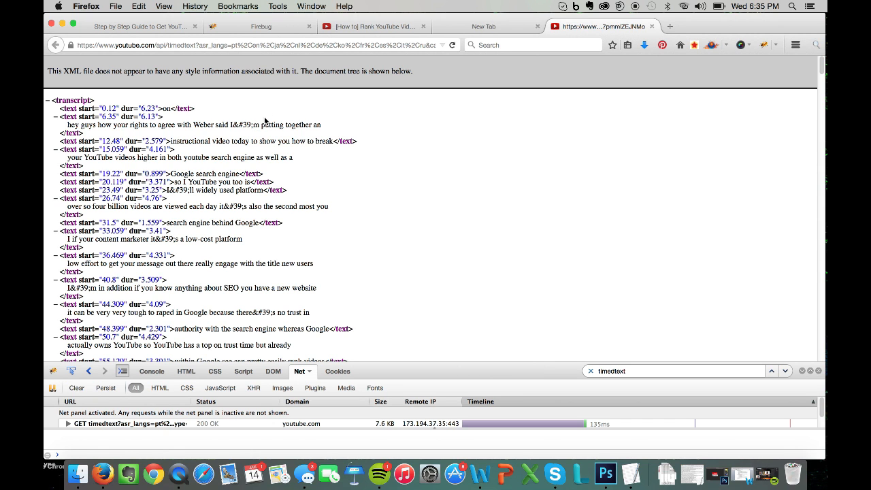
pyautogui.scroll(-3)
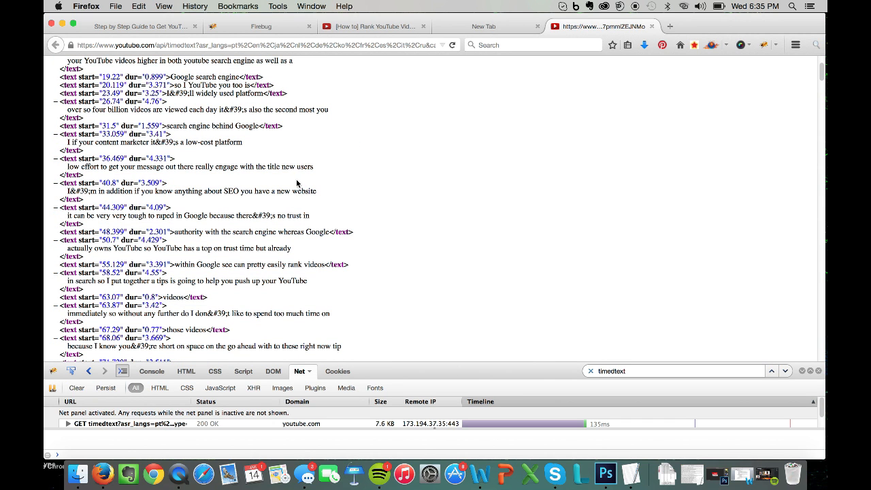
pyautogui.moveTo(292, 180)
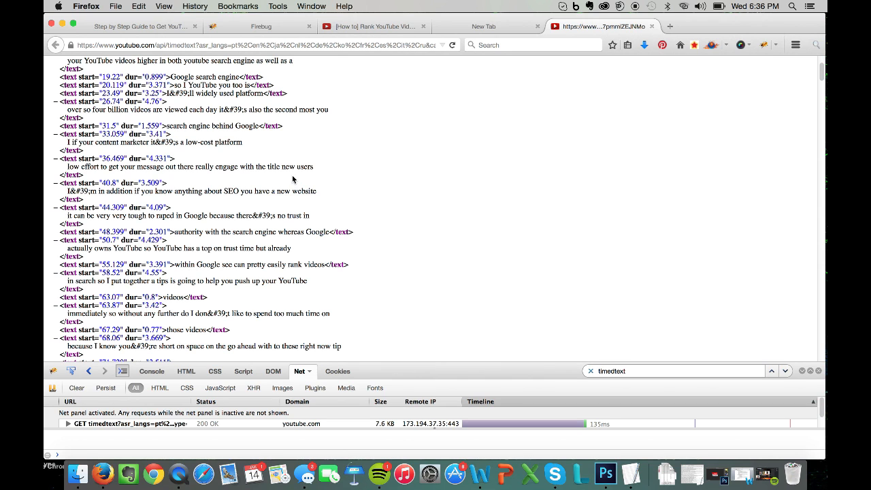
pyautogui.moveTo(306, 199)
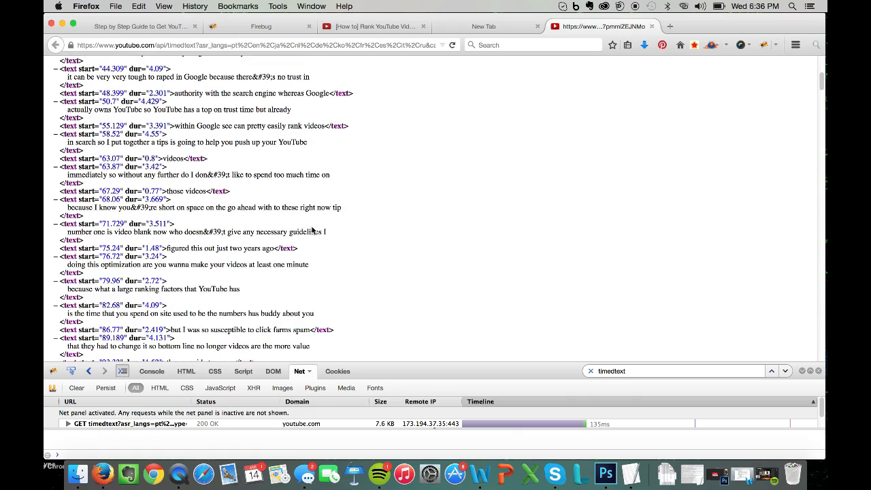
pyautogui.scroll(-3)
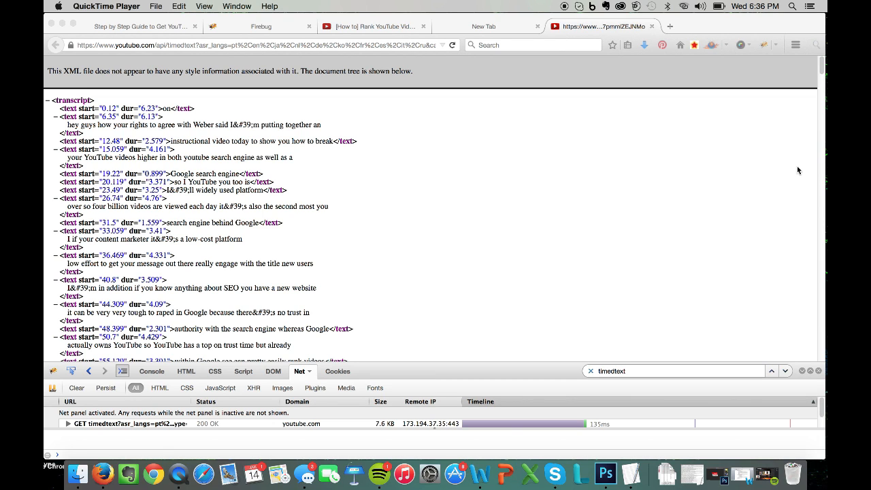
pyautogui.moveTo(799, 161)
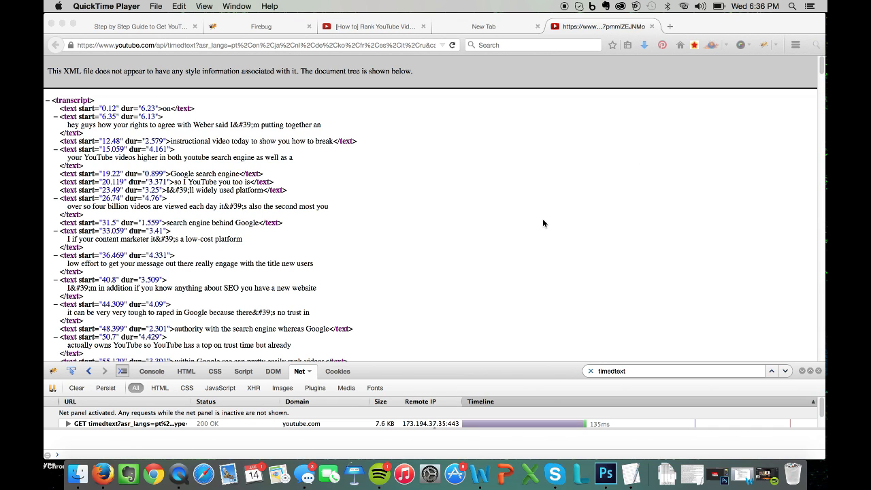
pyautogui.moveTo(533, 226)
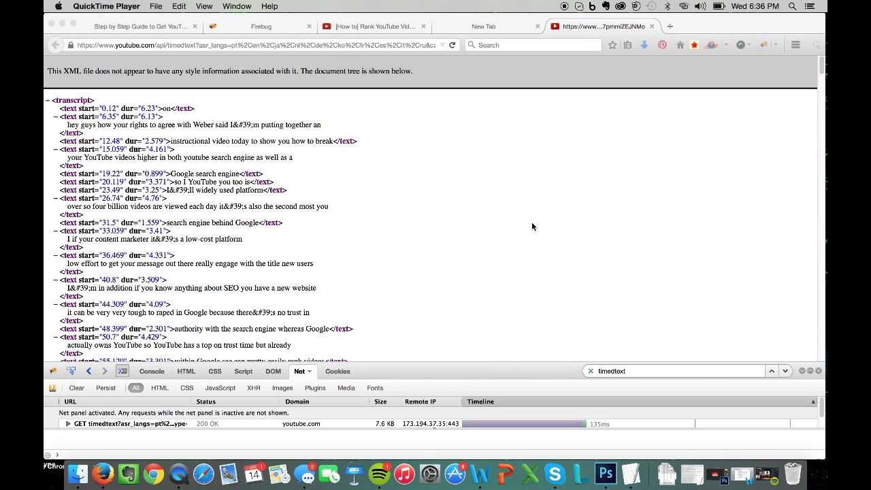